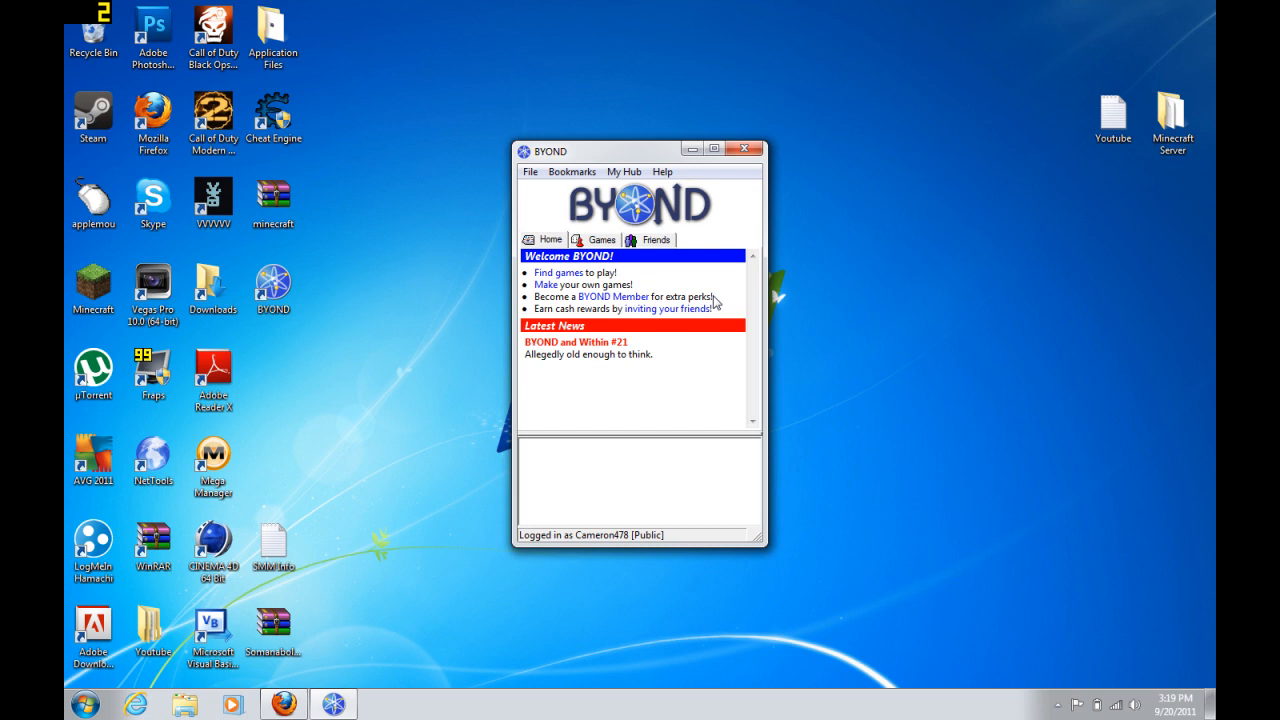
Step: Show the BYOND games list with Space Station 13 servers under RPG
click(601, 239)
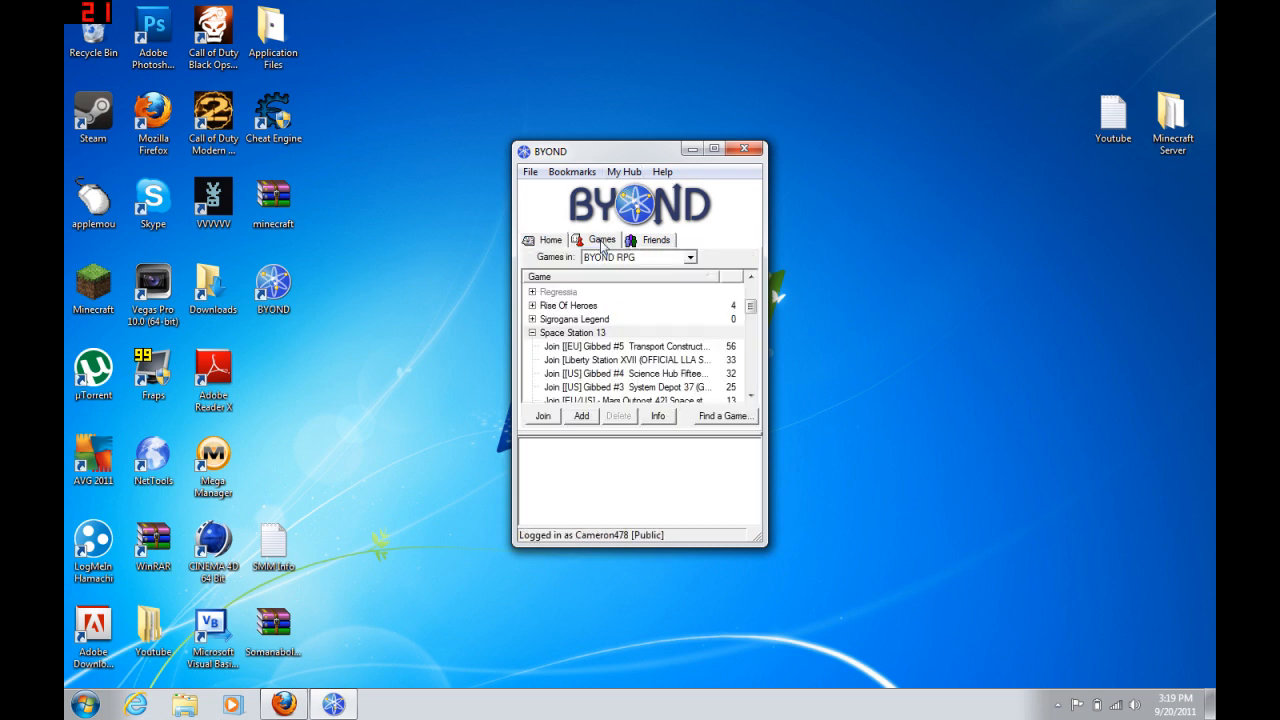
mouse_move(660, 258)
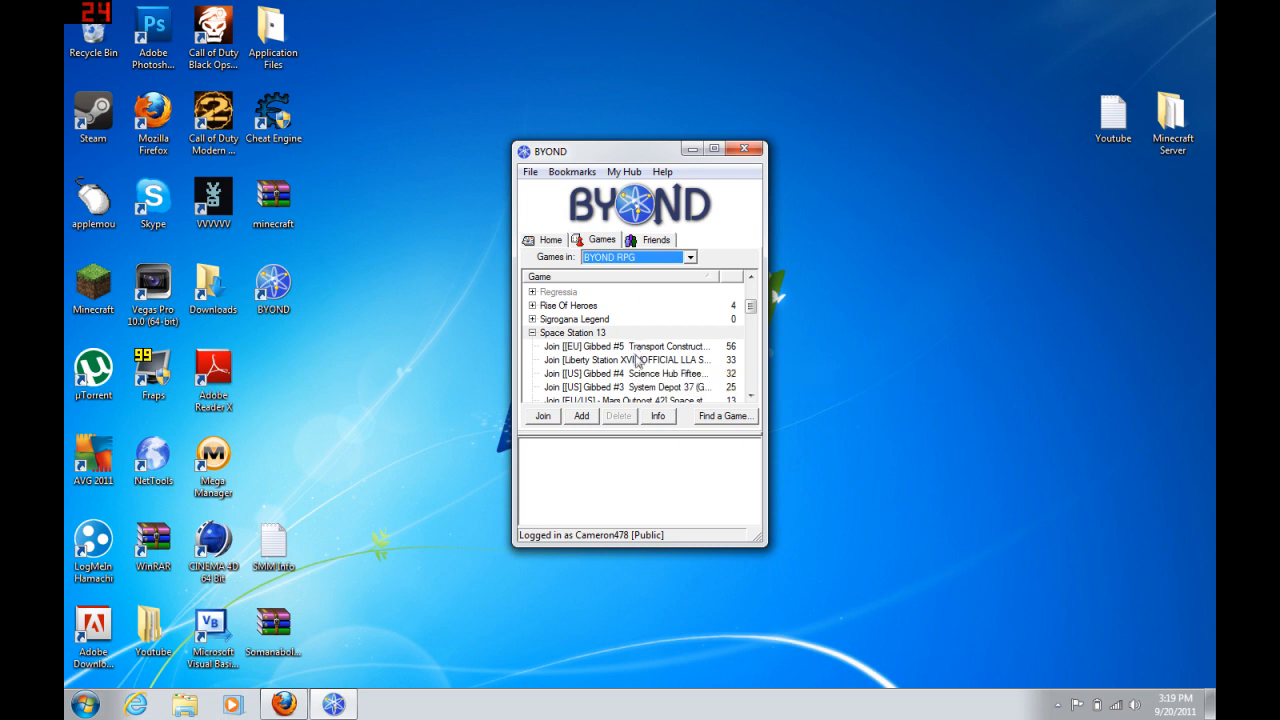
Step: Select the first Space Station 13 server and join it
click(630, 346)
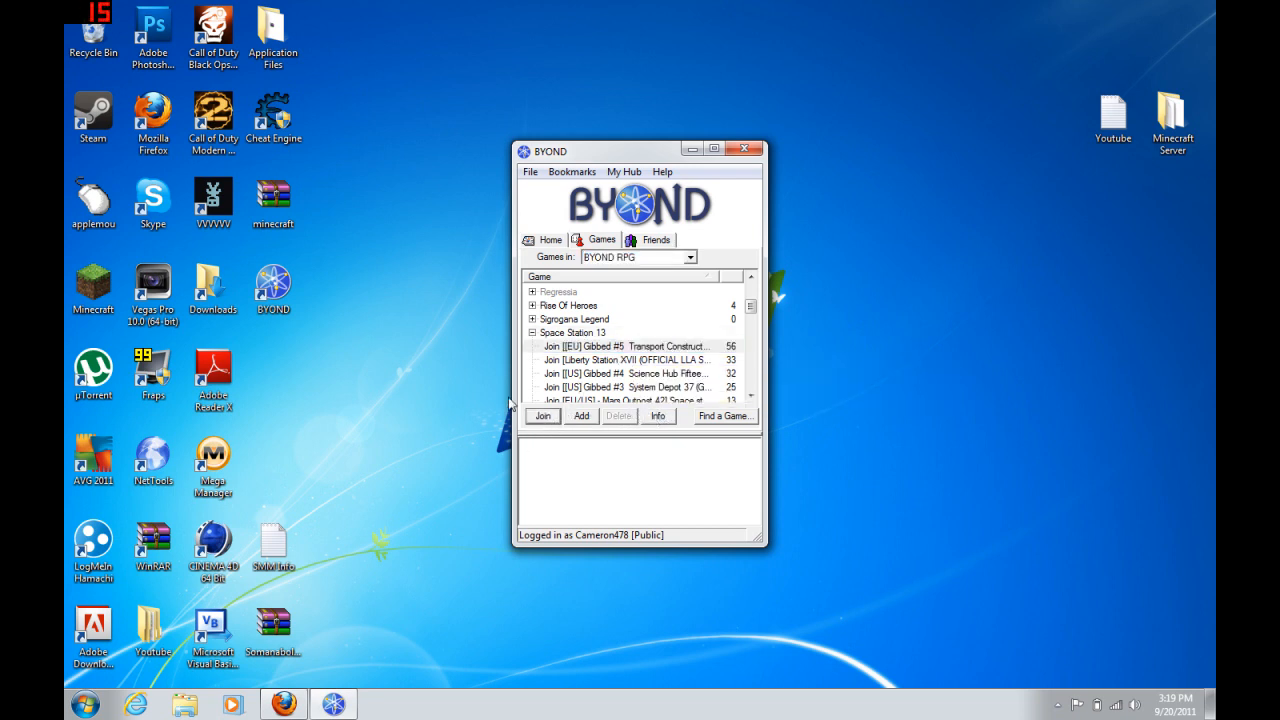
click(542, 415)
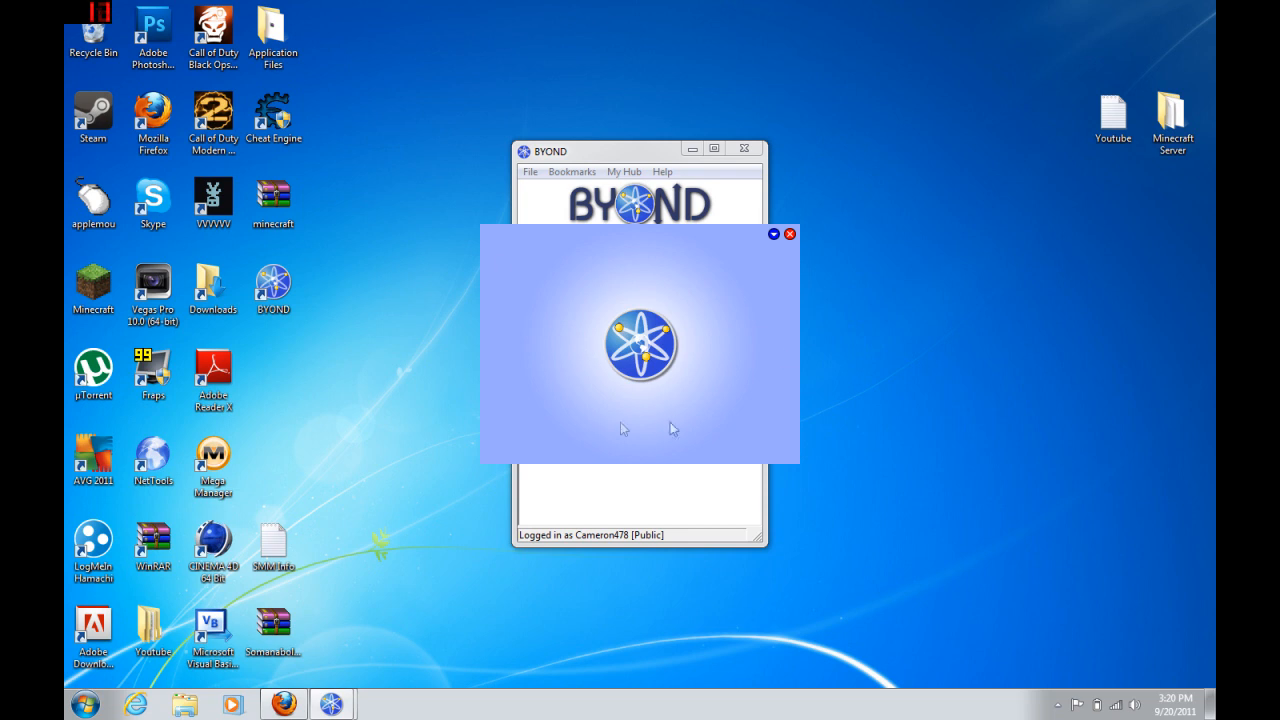
Step: Close the stalled Space Station 13 loading window
click(272, 285)
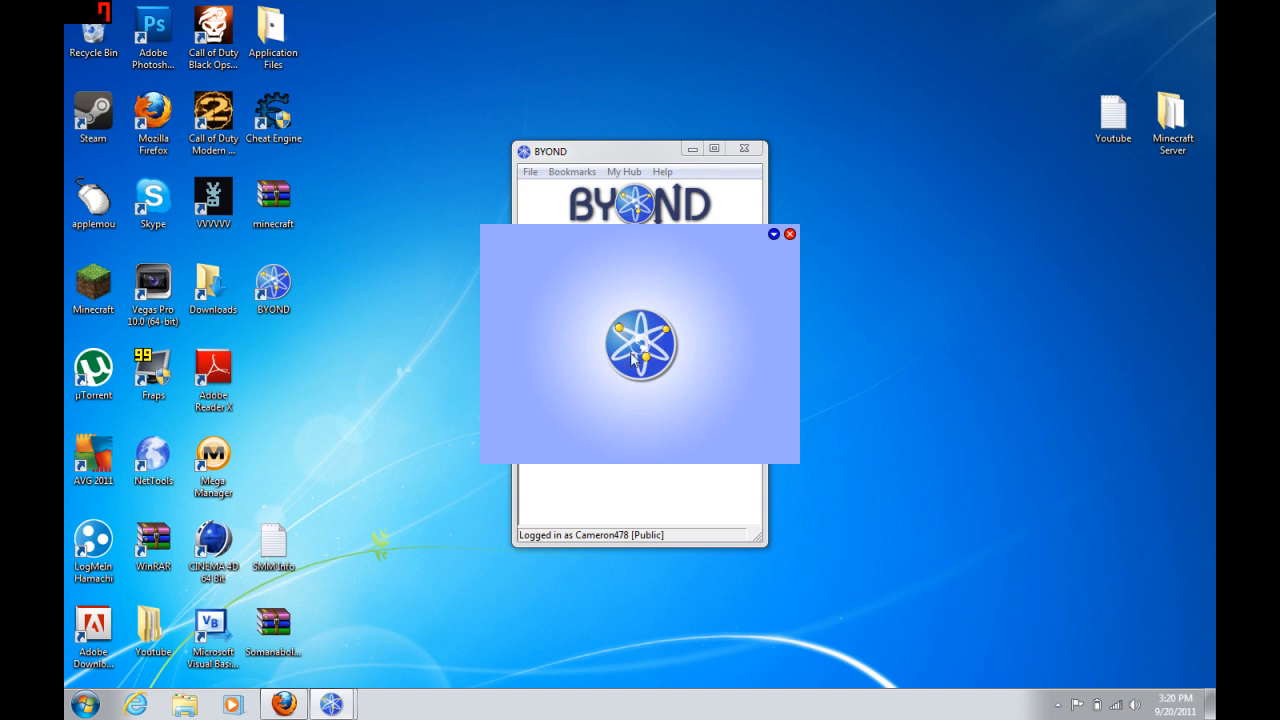
mouse_move(535, 380)
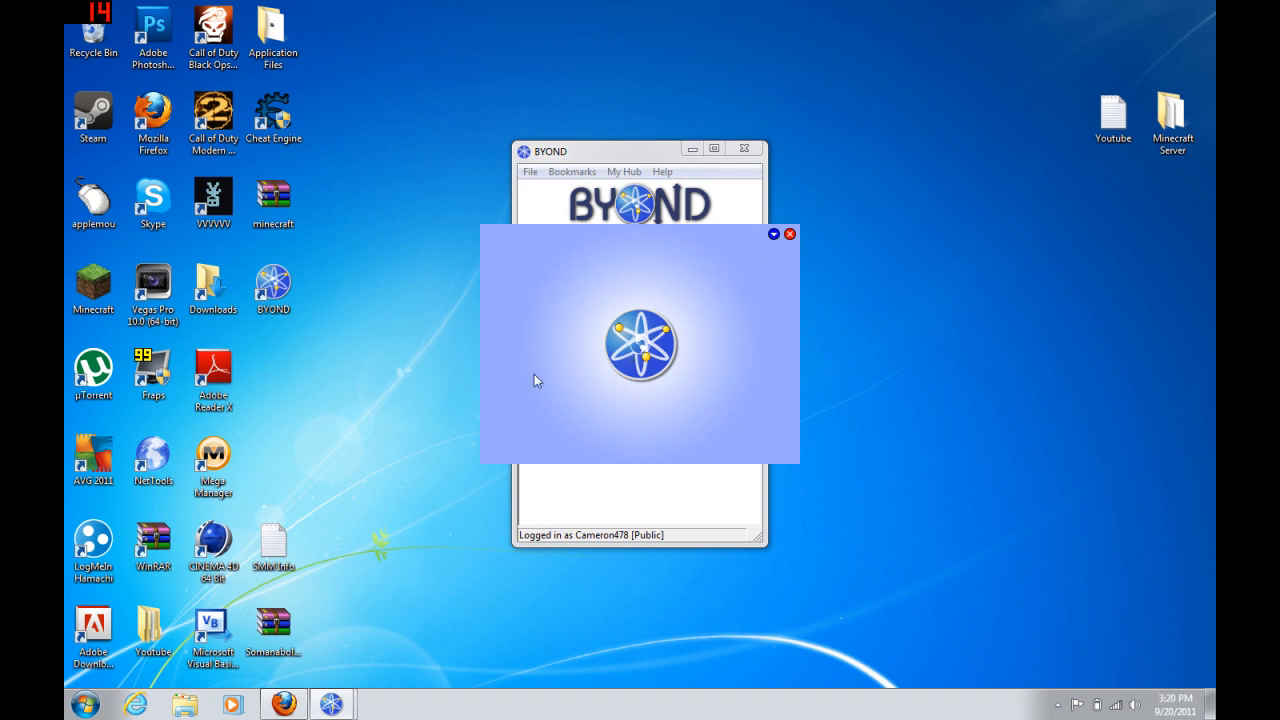
mouse_move(795, 291)
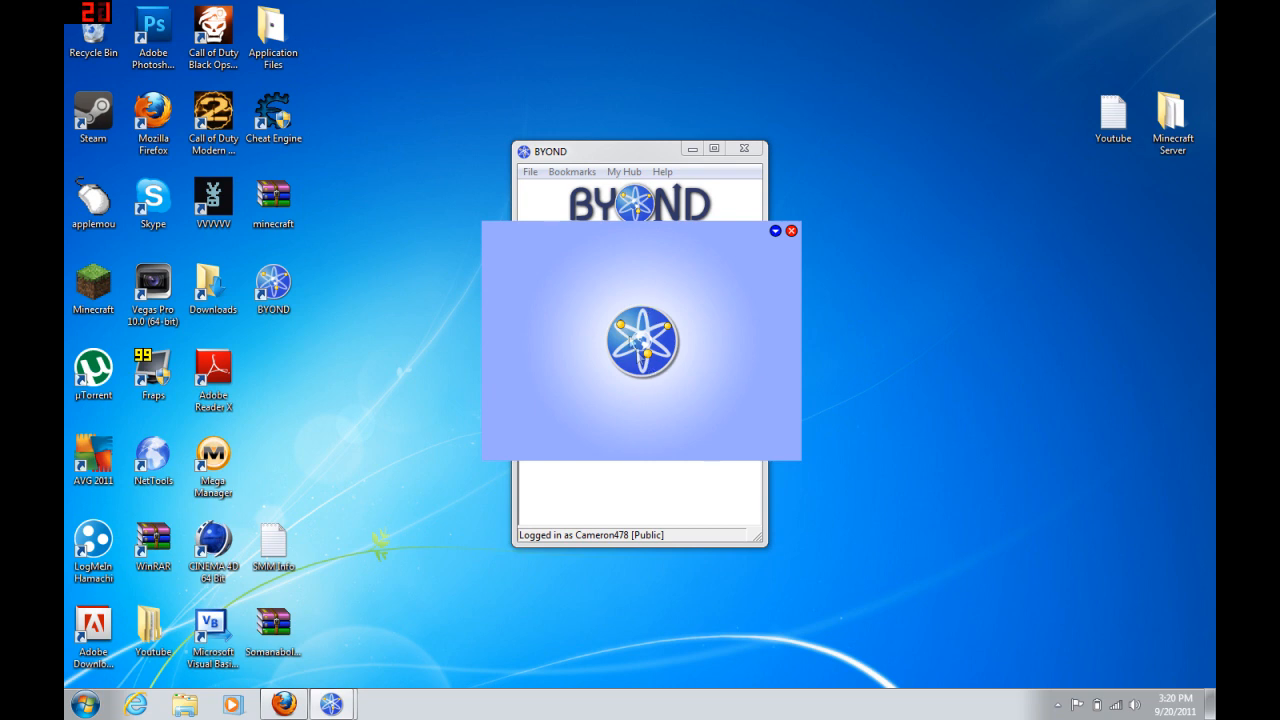
mouse_move(645, 333)
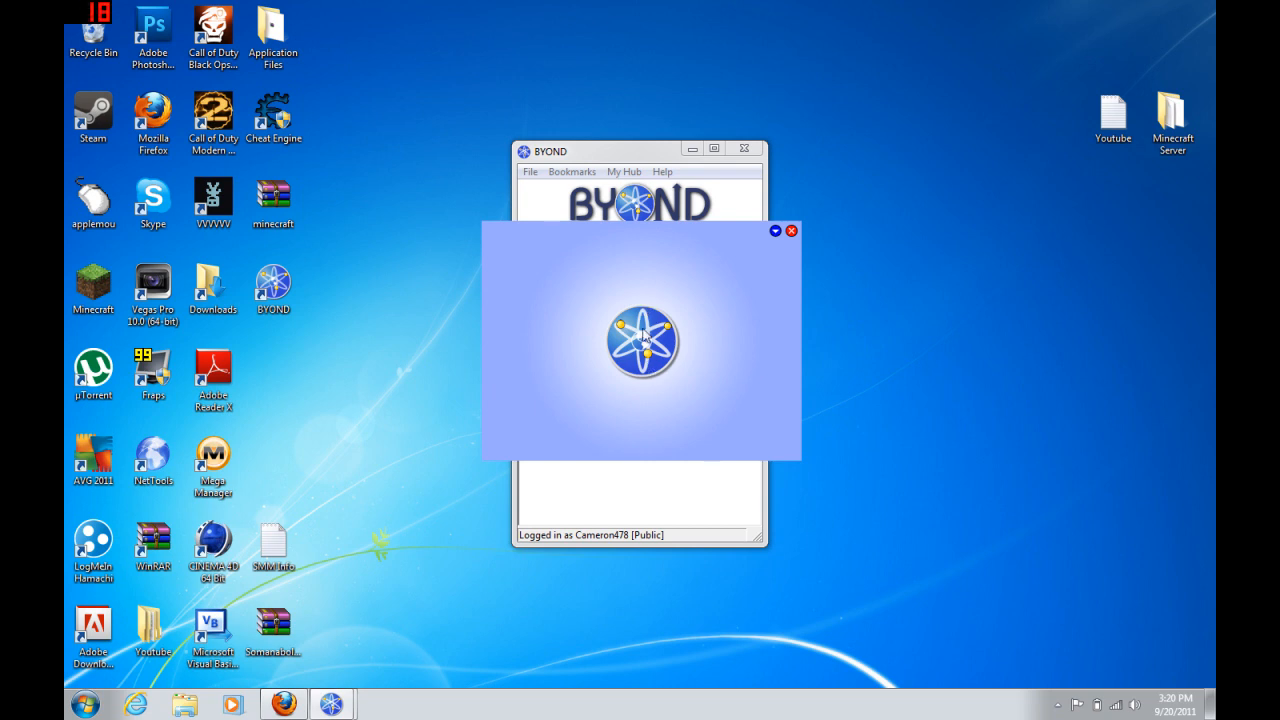
mouse_move(688, 425)
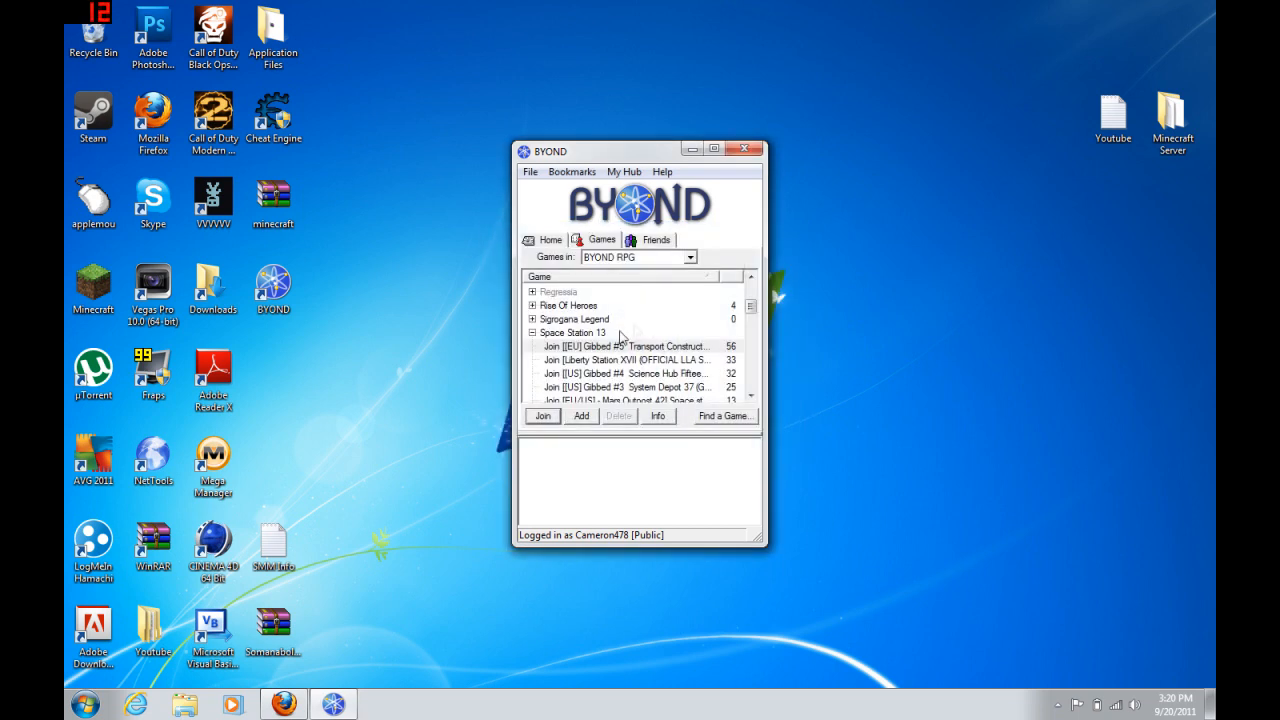
Step: Rejoin the Space Station 13 server and let its resources download into the station
click(542, 415)
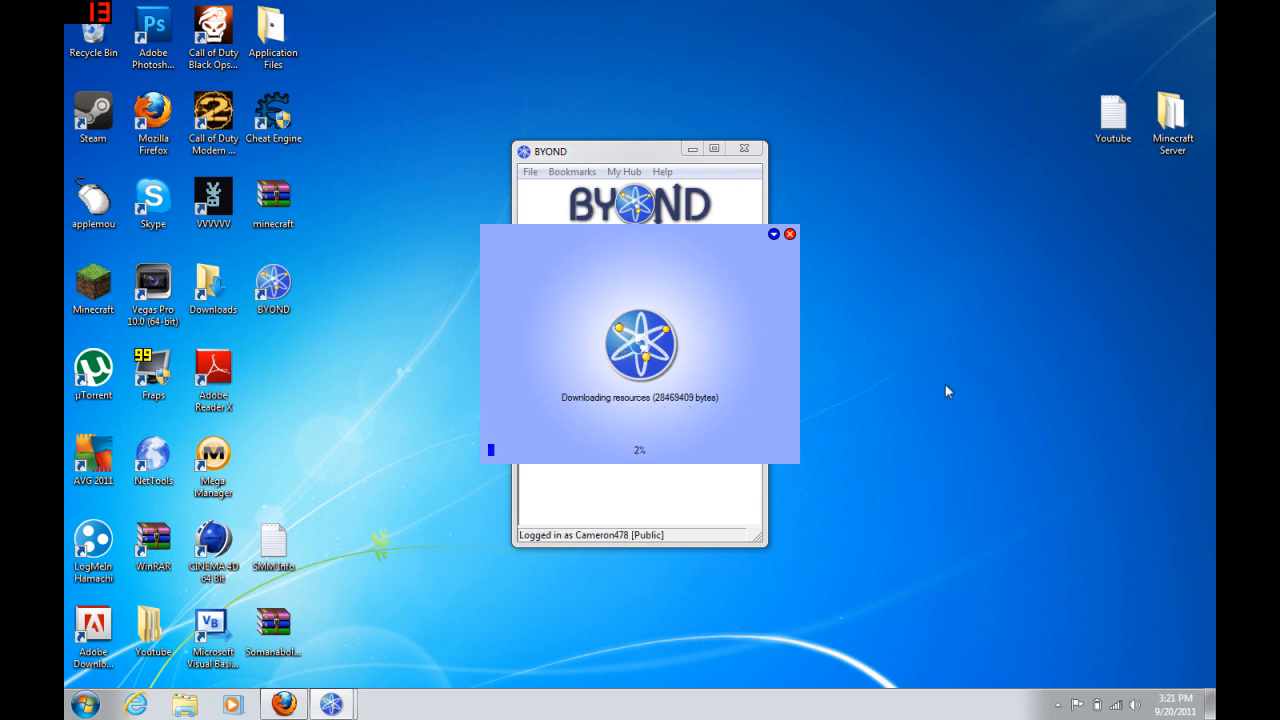
mouse_move(548, 313)
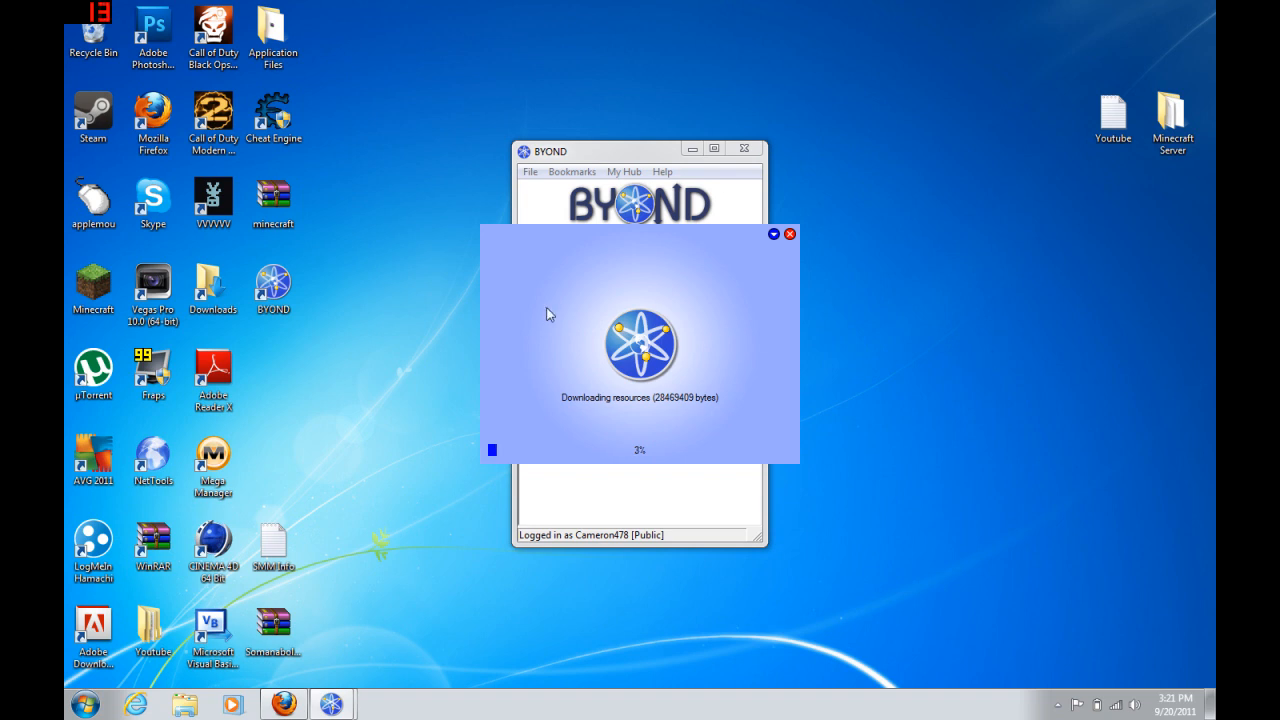
mouse_move(528, 436)
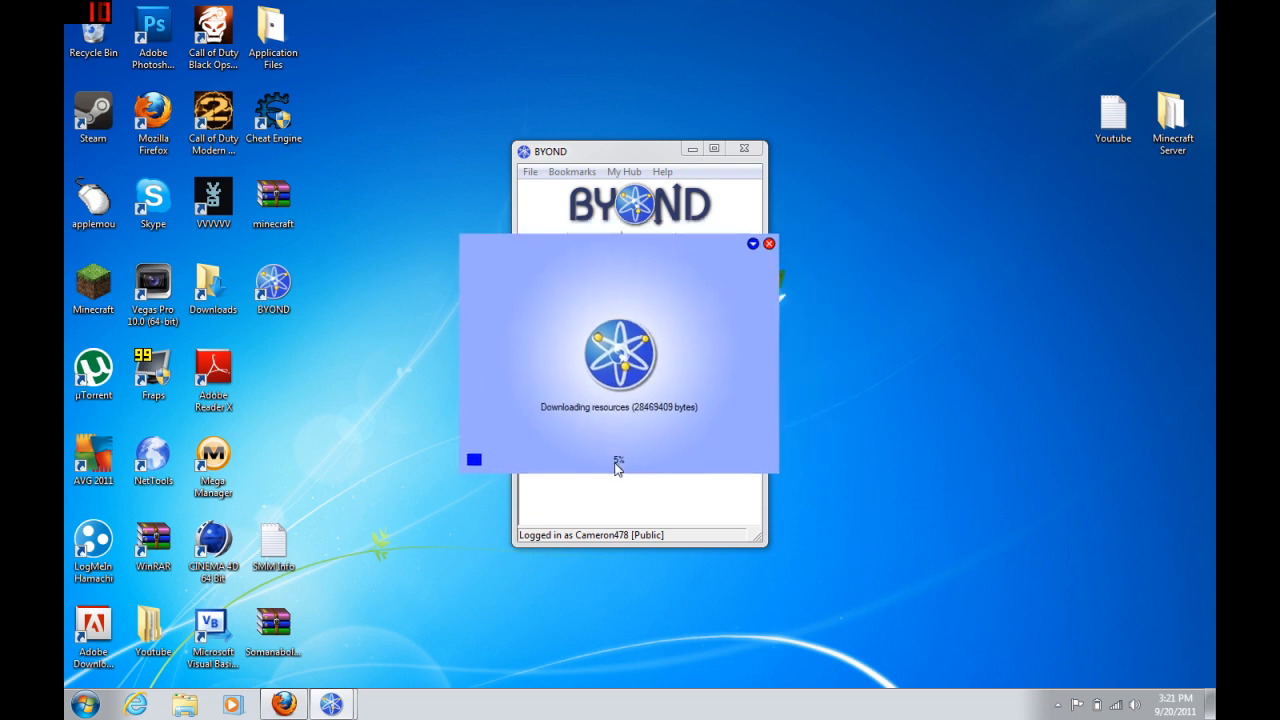
mouse_move(433, 517)
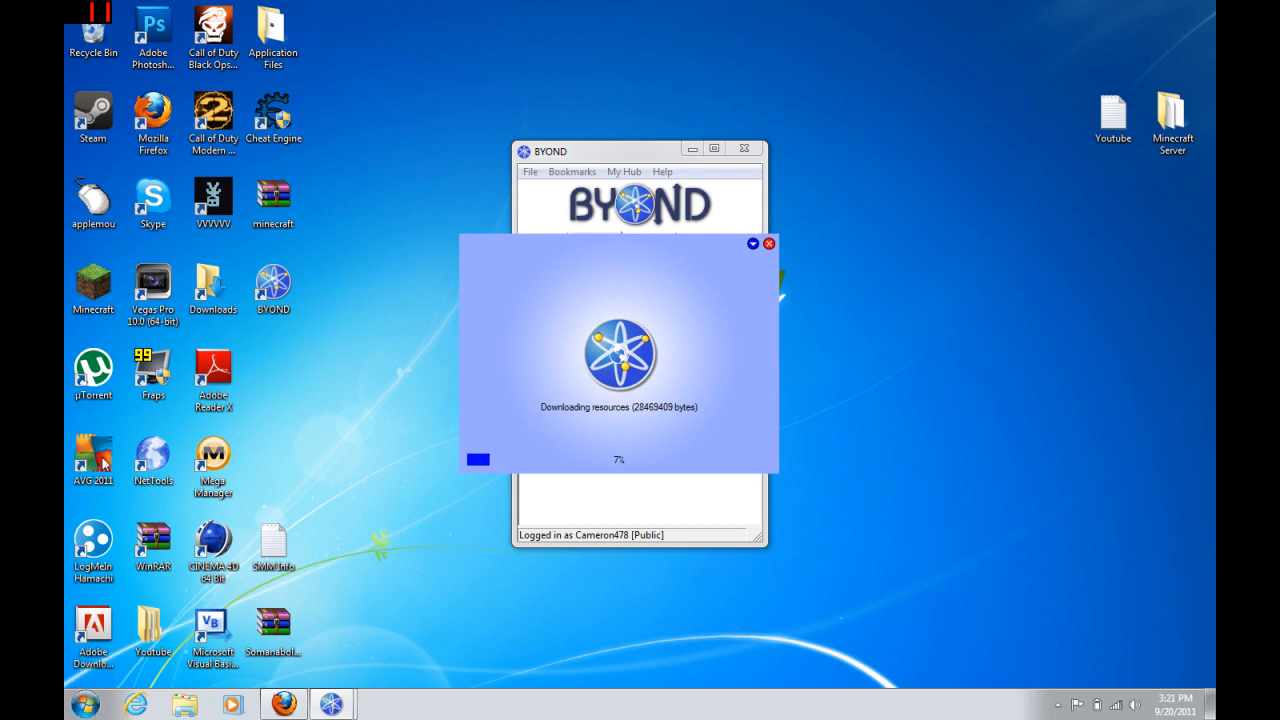
click(273, 35)
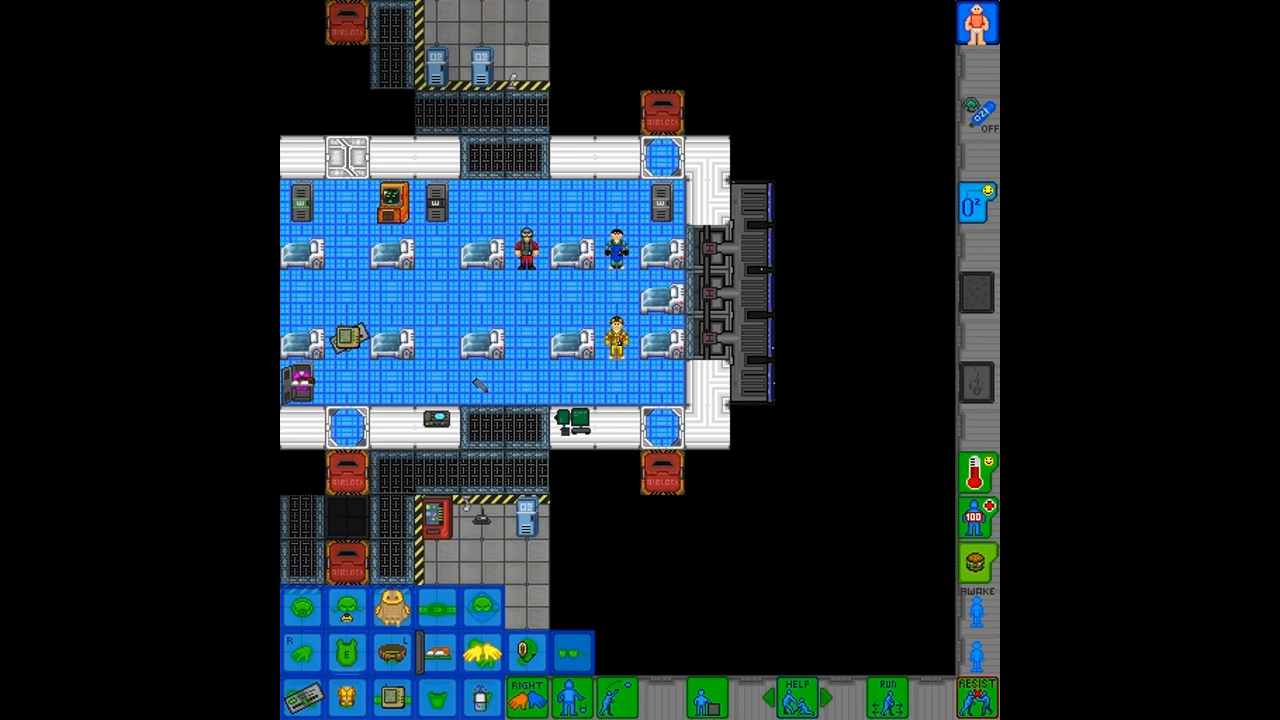
mouse_move(763, 382)
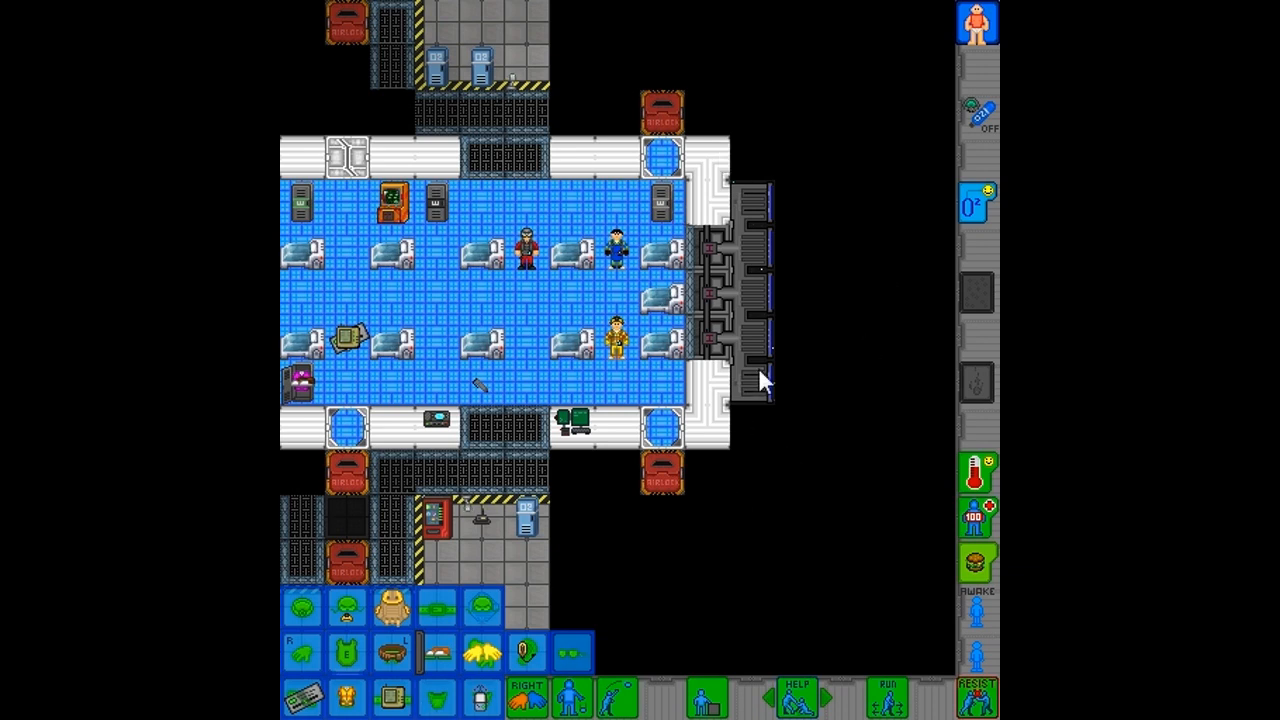
mouse_move(738, 378)
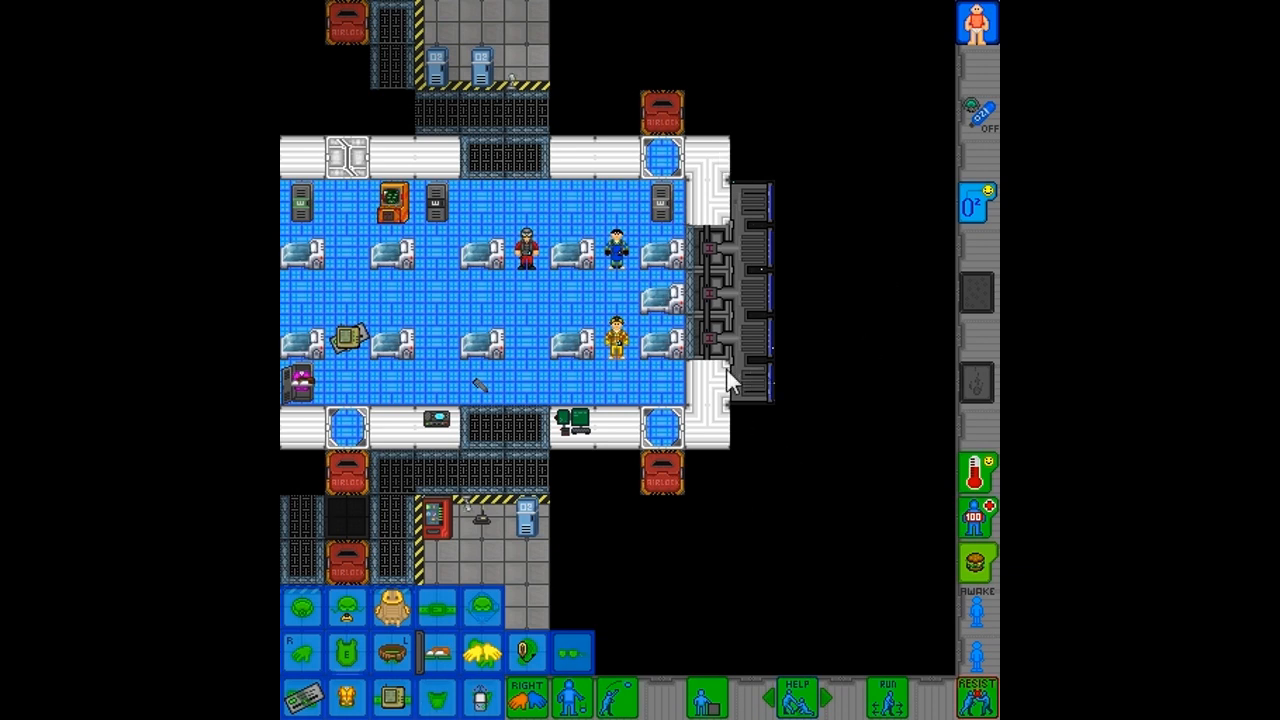